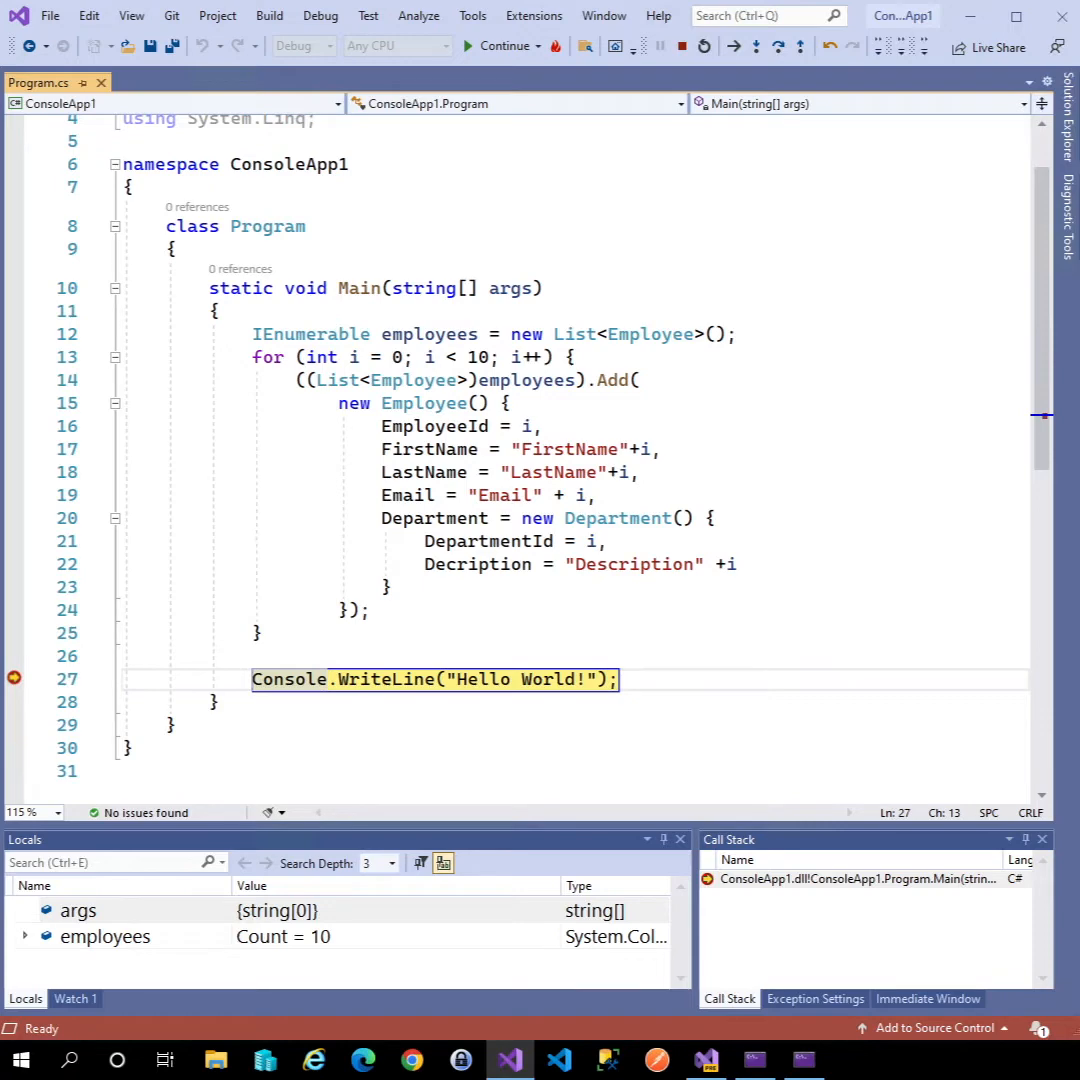
mouse_move(293, 707)
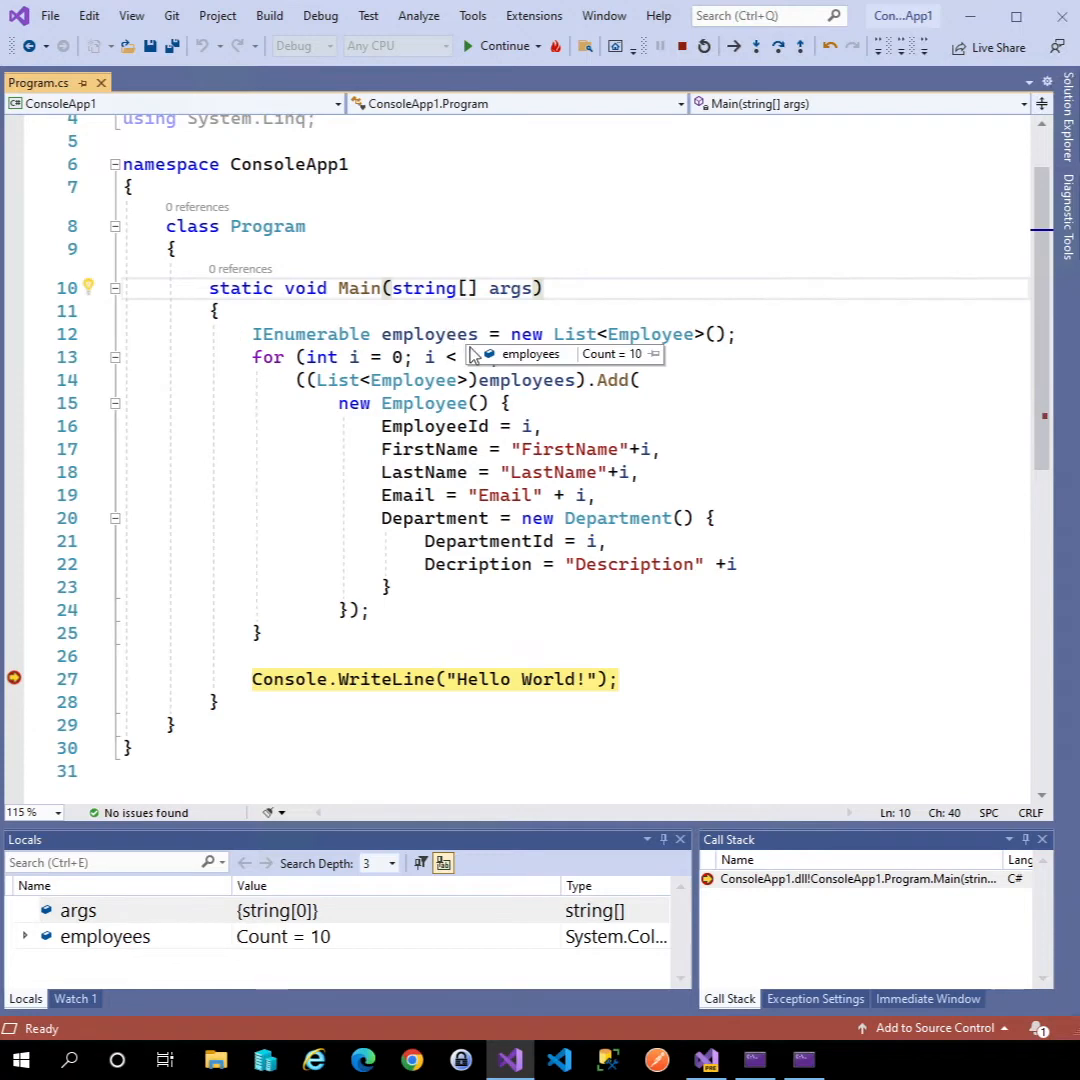
- View the employees collection in the IEnumerable Visualizer and open the Employee.Department header dropdown
click(476, 354)
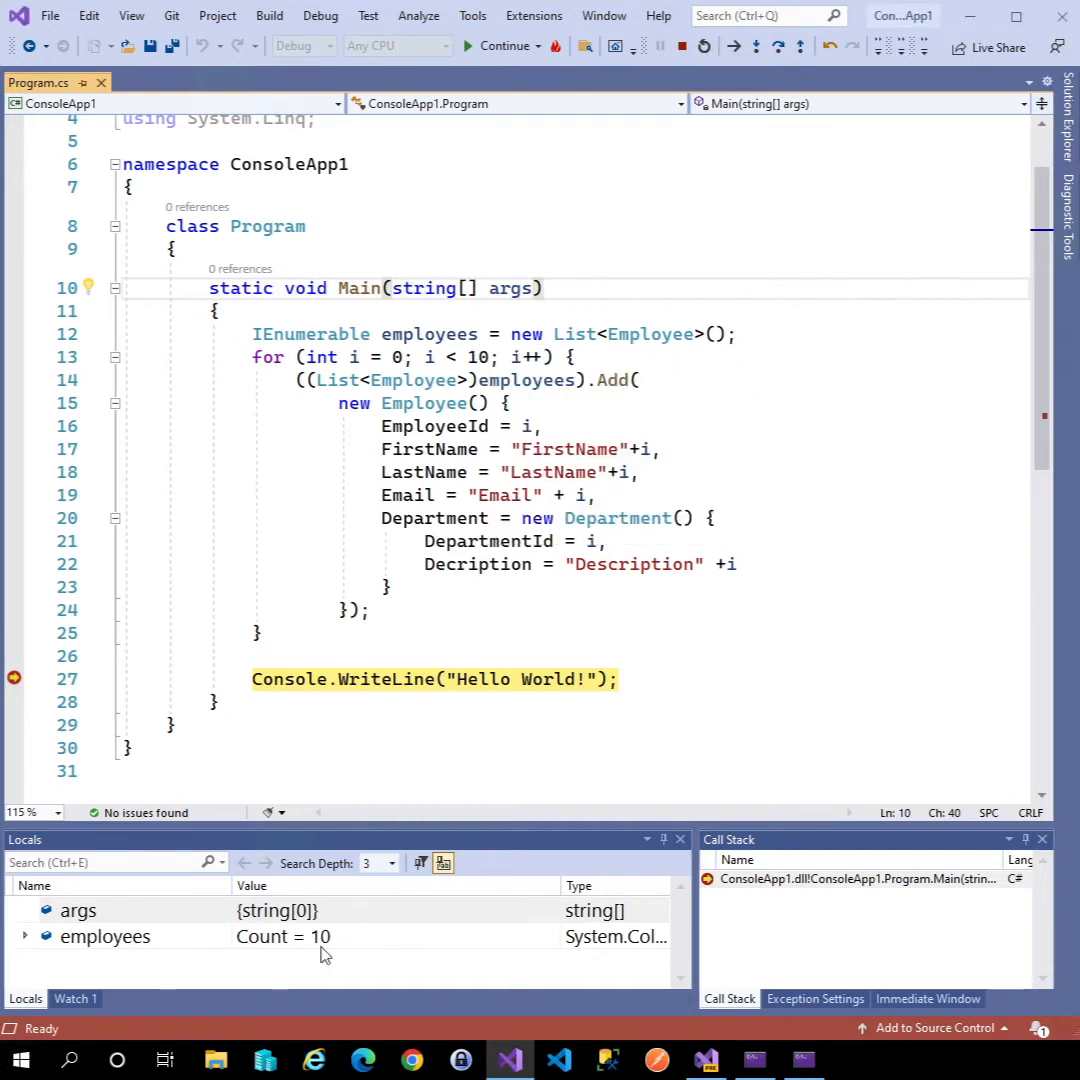
mouse_move(25, 945)
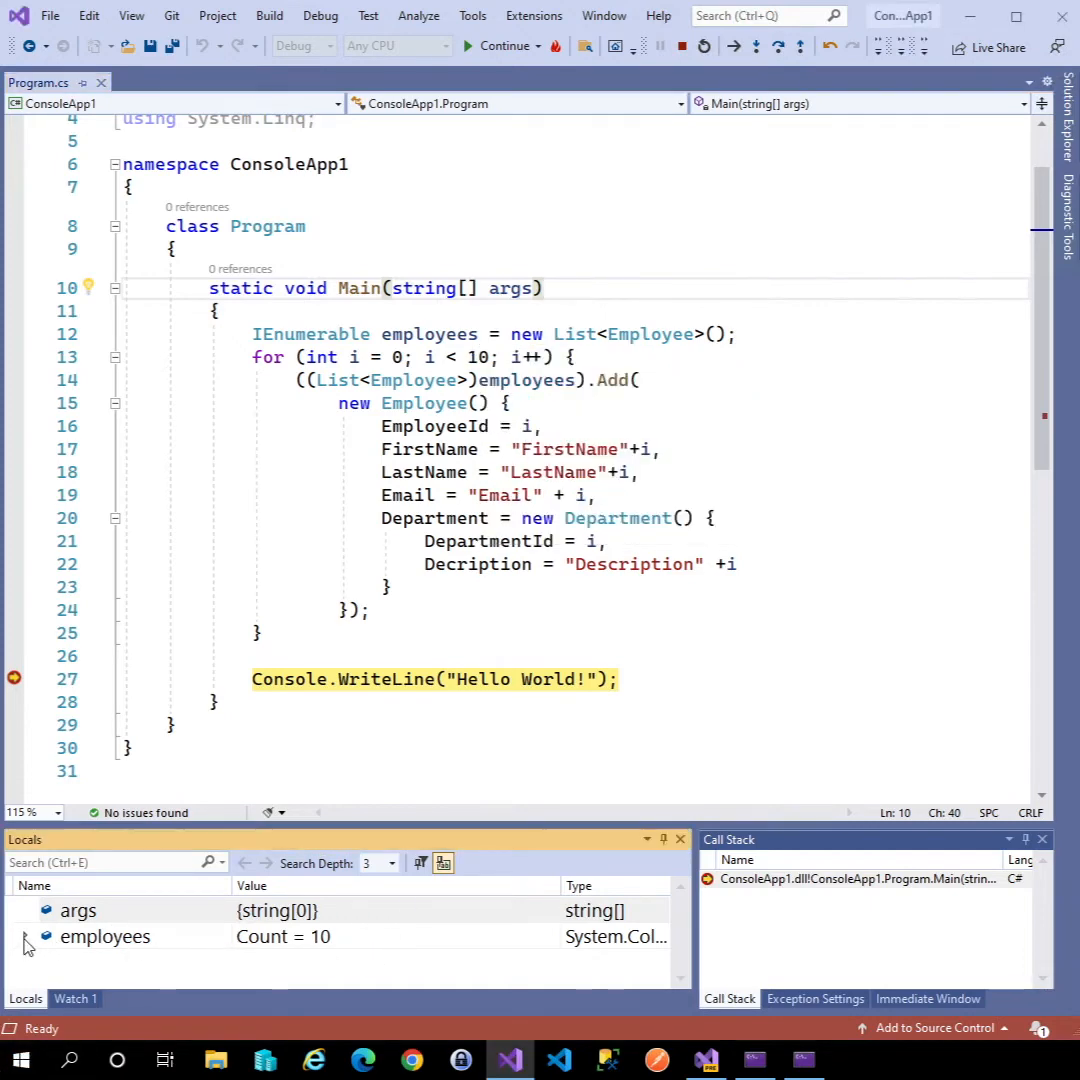
click(25, 936)
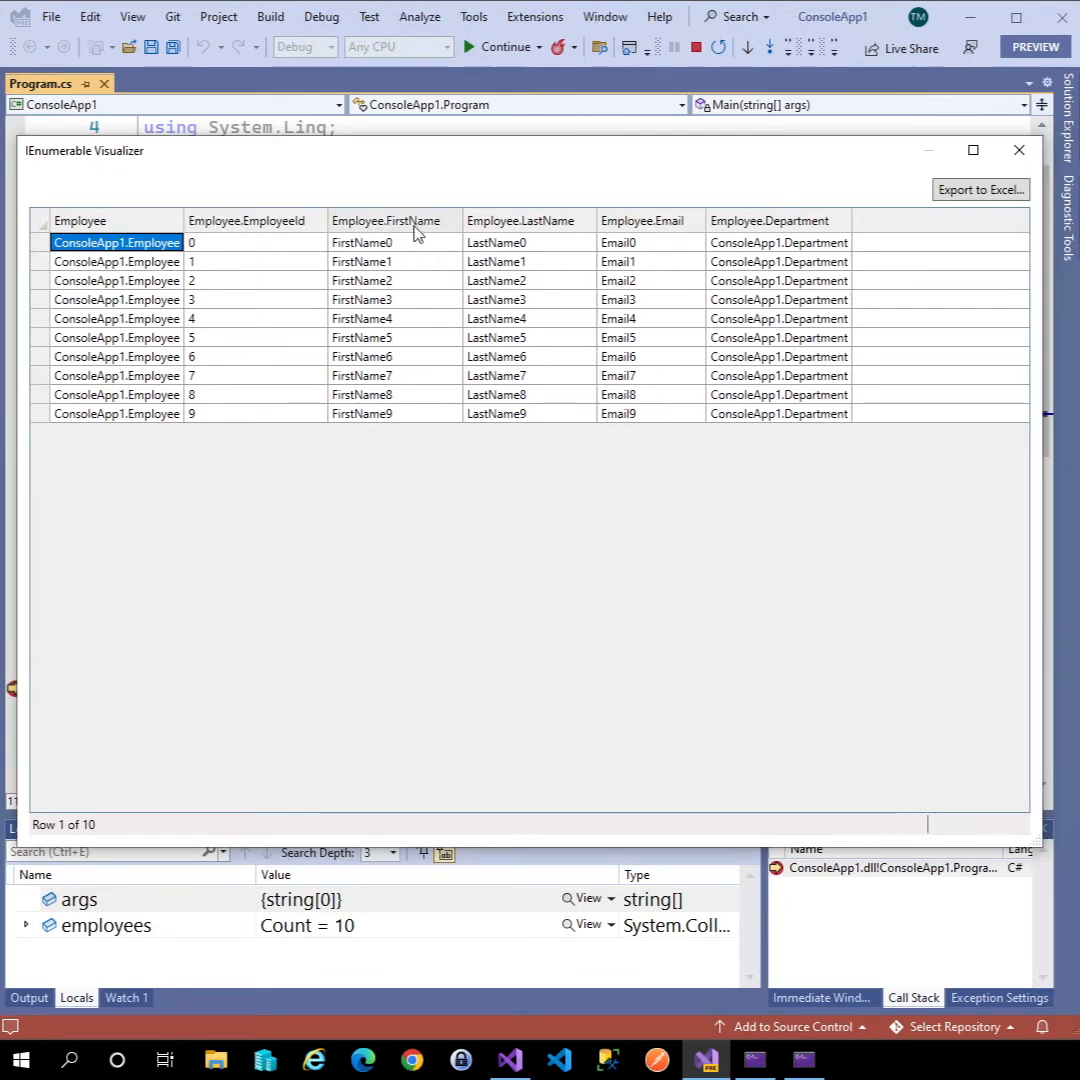
click(388, 220)
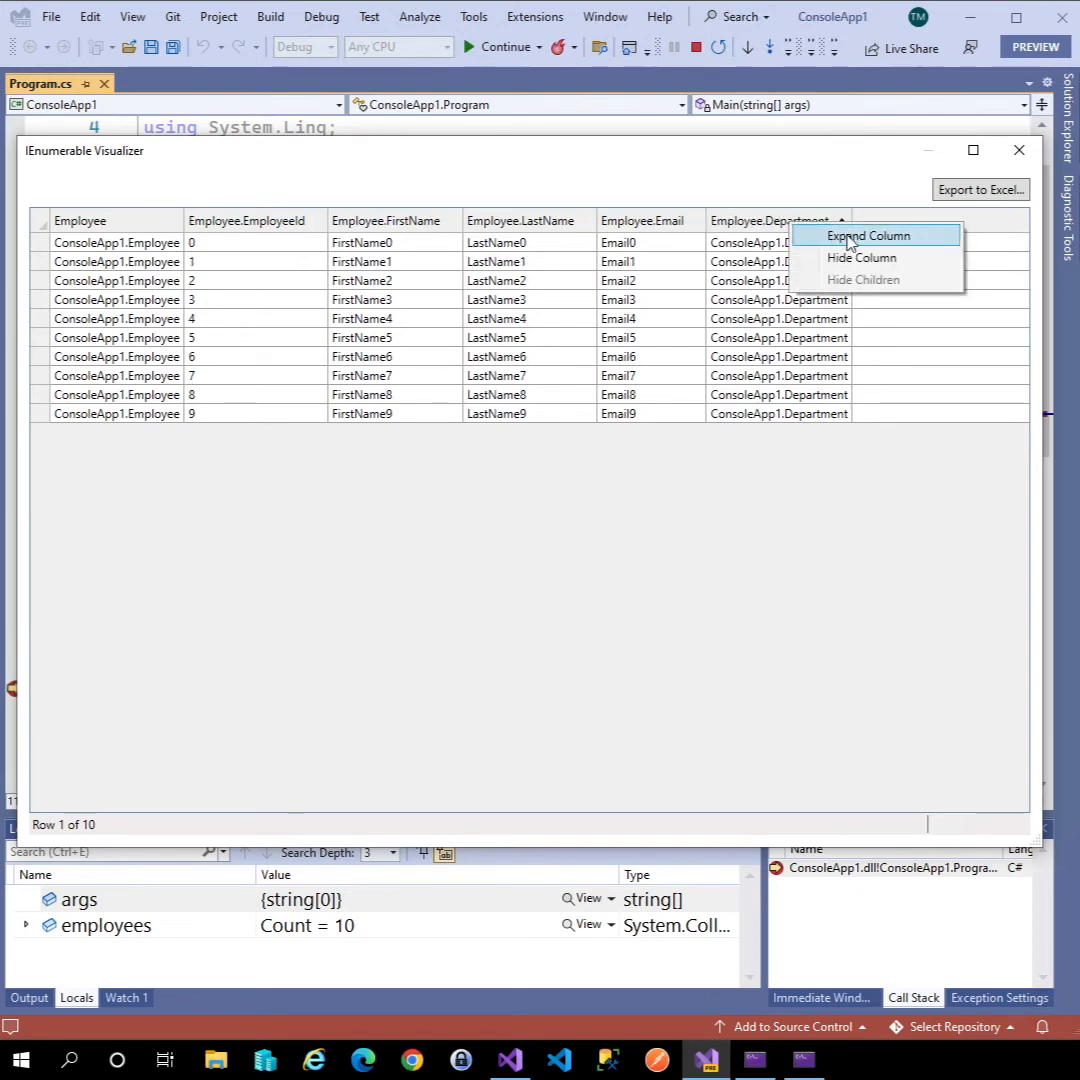
- Expand the Department column to show DepartmentId (0–9) and Description (Description0–Description9) columns
click(868, 235)
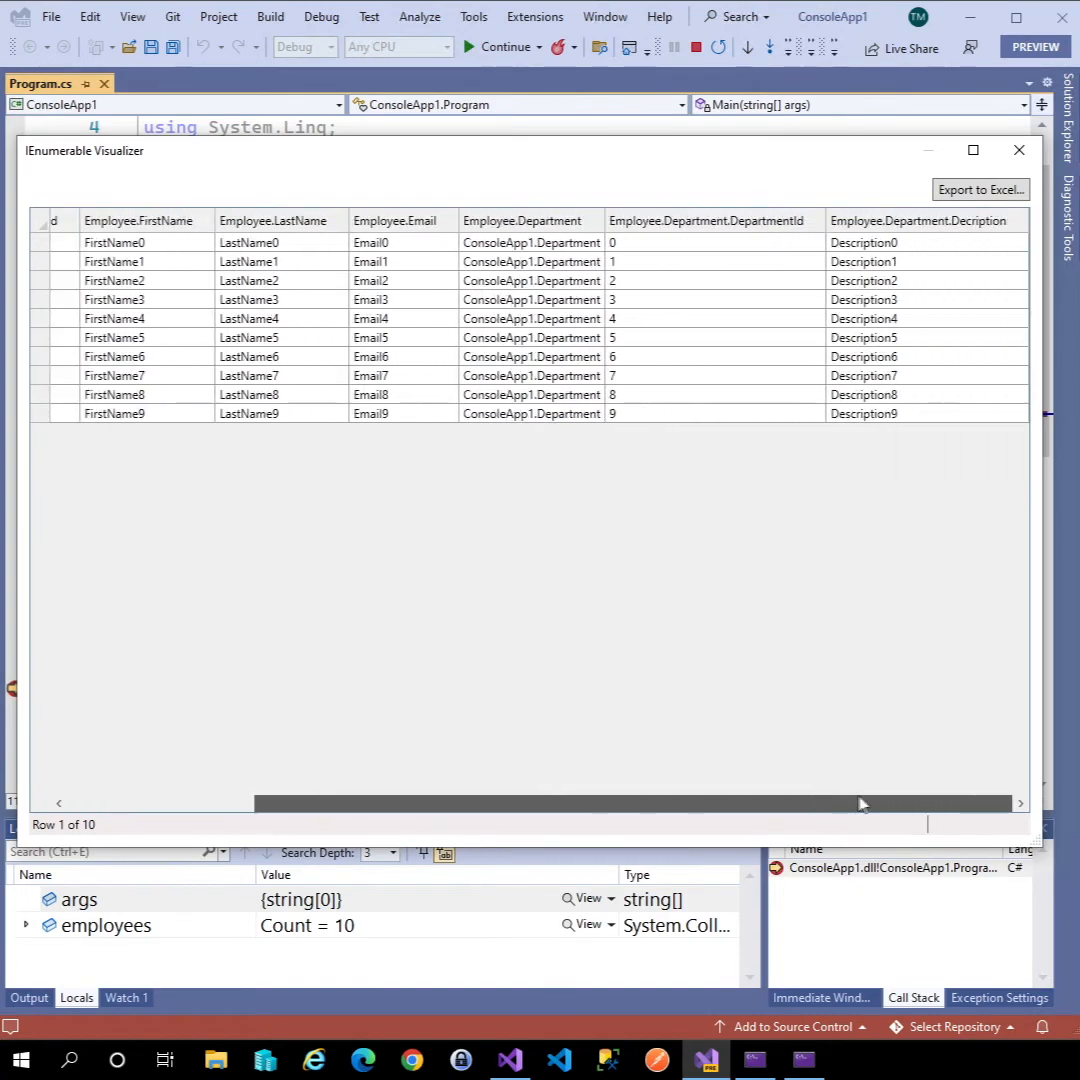
click(925, 220)
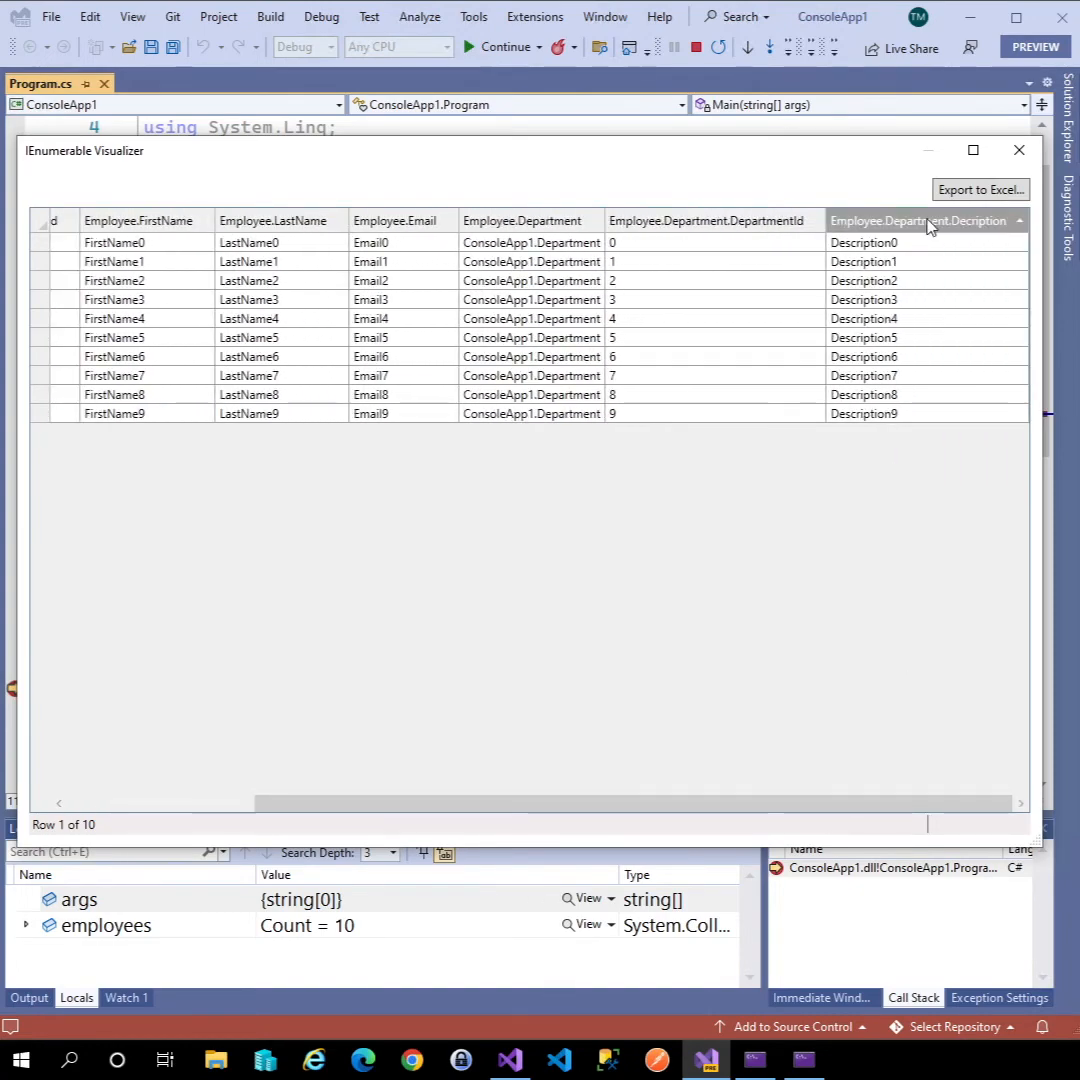